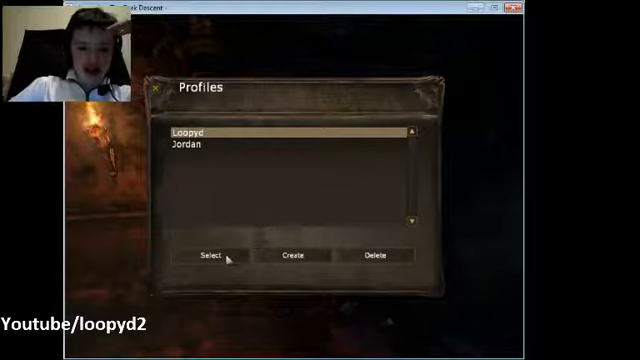
Choose the first saved profile and confirm Yes to continue the previously played game.
{"action": "left_click", "coordinate": [208, 256]}
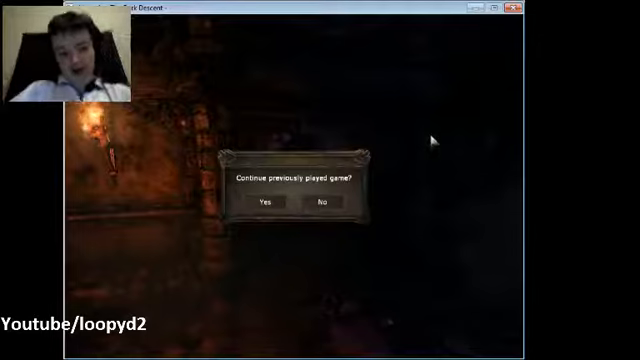
{"action": "left_click", "coordinate": [260, 204]}
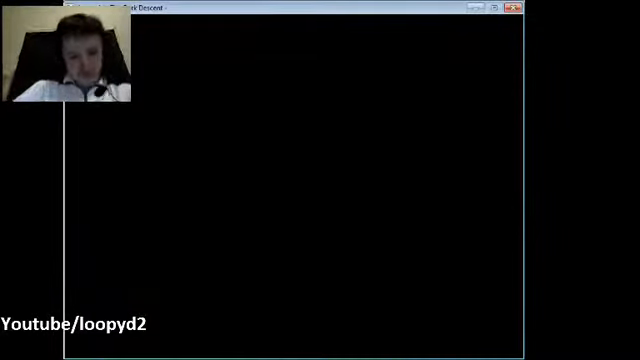